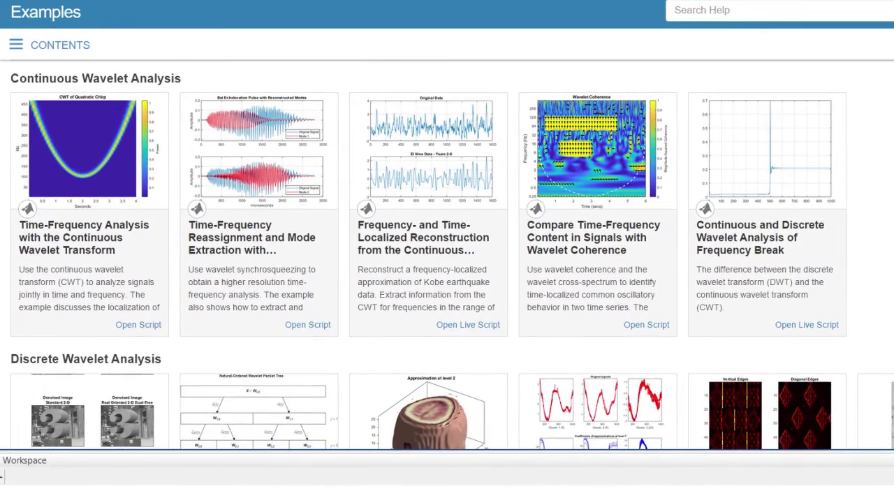
Step: Scroll the examples gallery toward the signal variability GDP results
{"action": "scroll", "scroll_direction": "down", "scroll_amount": 3}
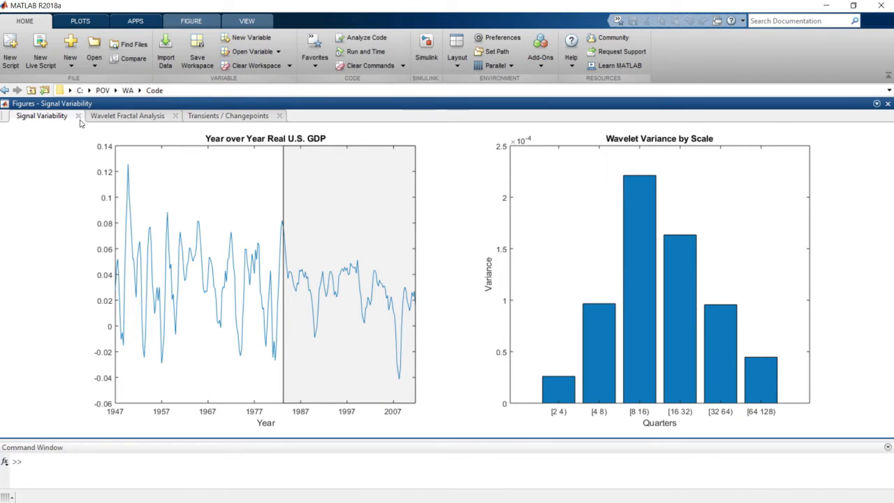
Step: Show the Wavelet Fractal Analysis figure comparing PreDrug and PostDrug multifractal spectra
{"action": "left_click", "coordinate": [127, 115]}
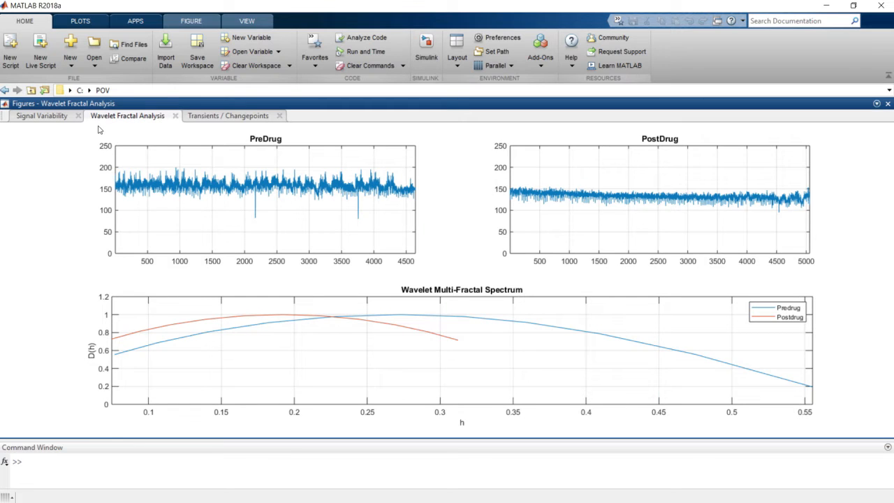
{"action": "mouse_move", "coordinate": [229, 115]}
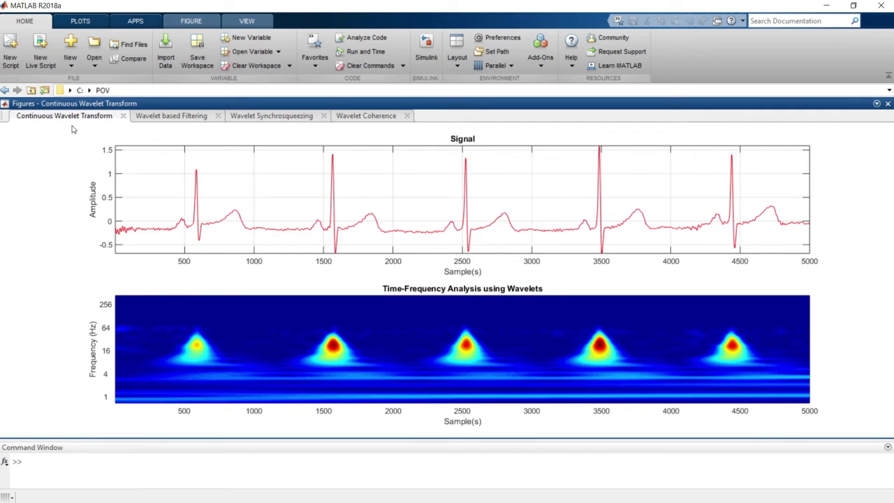
Step: Show the wavelet filtering, bat-signal synchrosqueezing modes and wavelet coherence figures in turn
{"action": "left_click", "coordinate": [171, 116]}
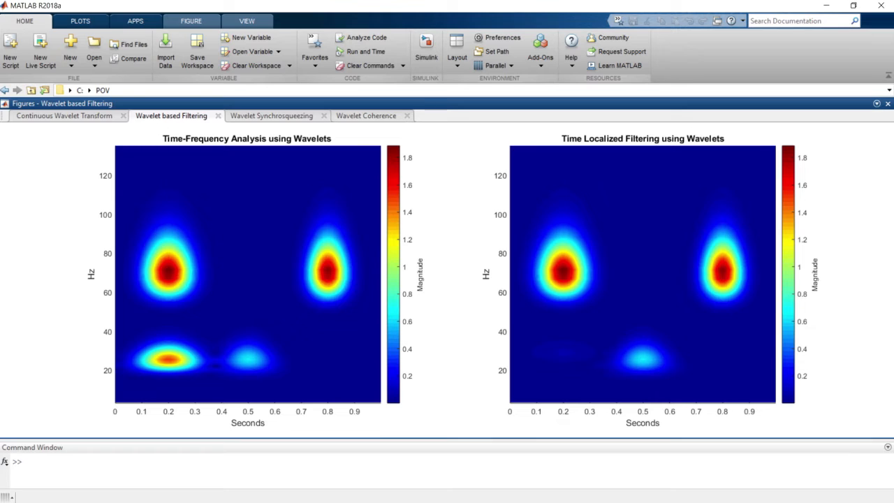
{"action": "left_click", "coordinate": [272, 115]}
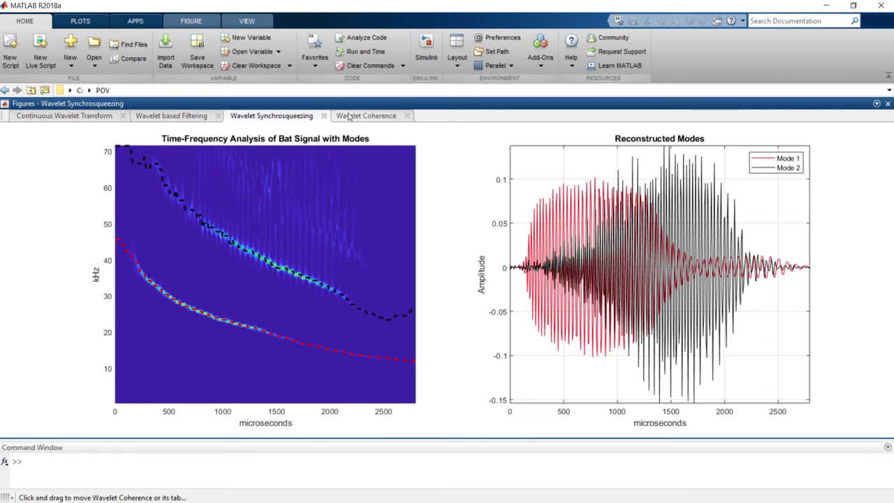
{"action": "left_click", "coordinate": [366, 115]}
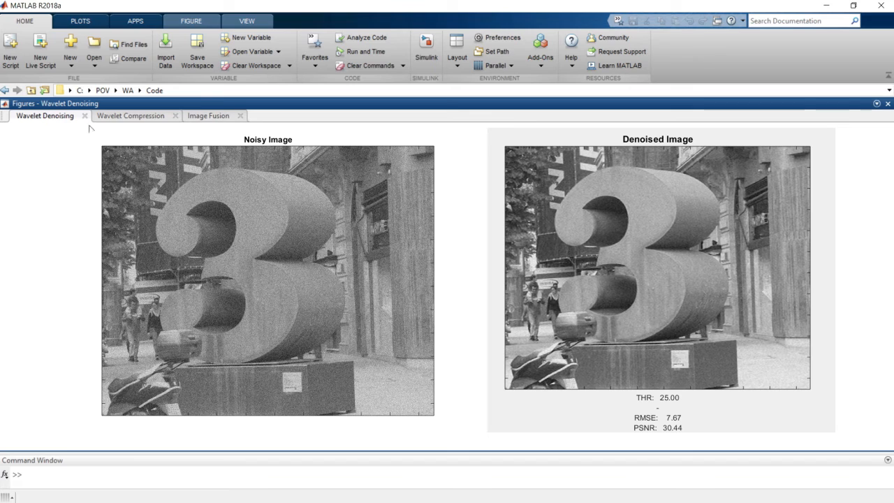
Step: Show the peppers compression comparison with PSNR, then the fused-portrait image fusion figure
{"action": "left_click", "coordinate": [130, 115]}
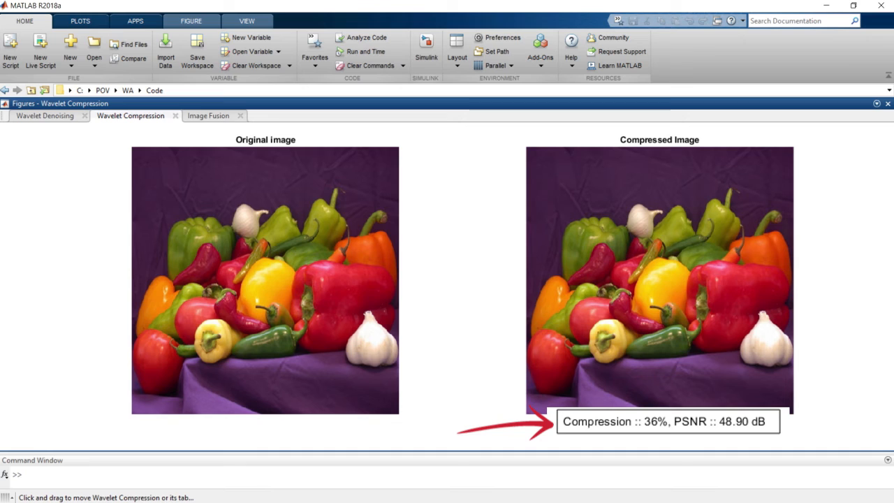
{"action": "left_click", "coordinate": [209, 115]}
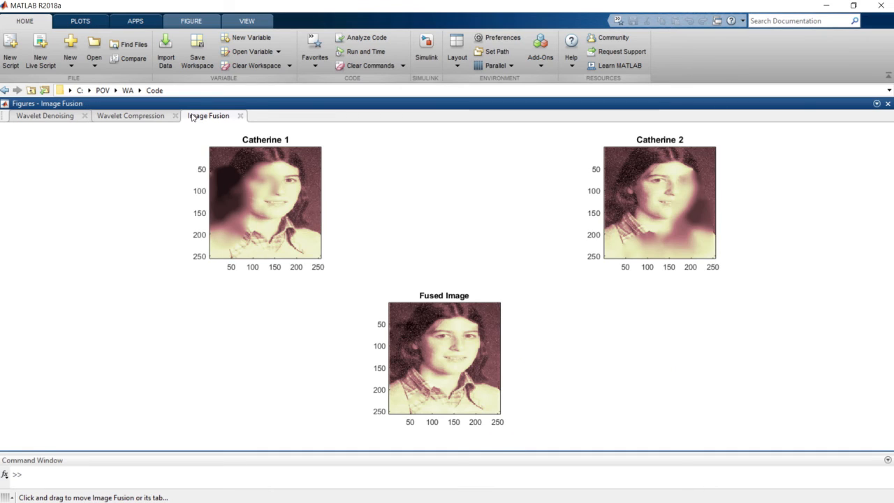